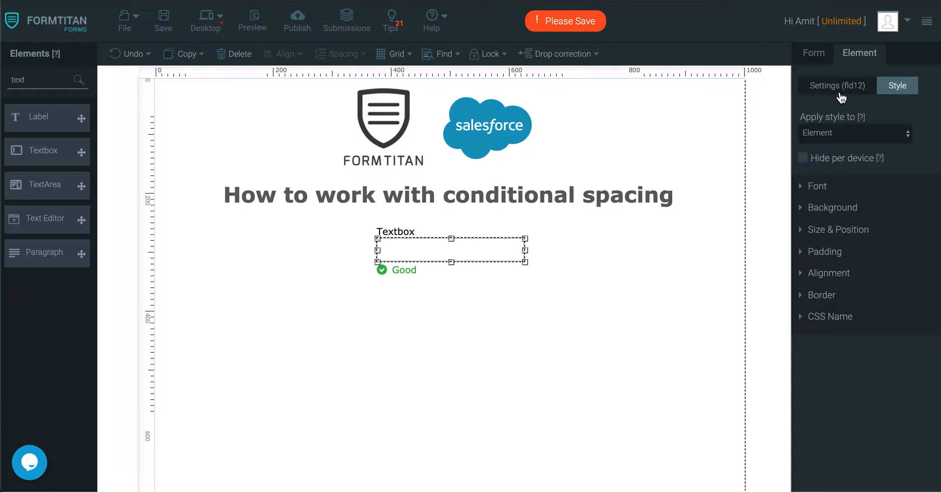
- Relabel the new textbox as 1 and the text areas as 2 and 3
{"action": "left_click", "coordinate": [835, 86]}
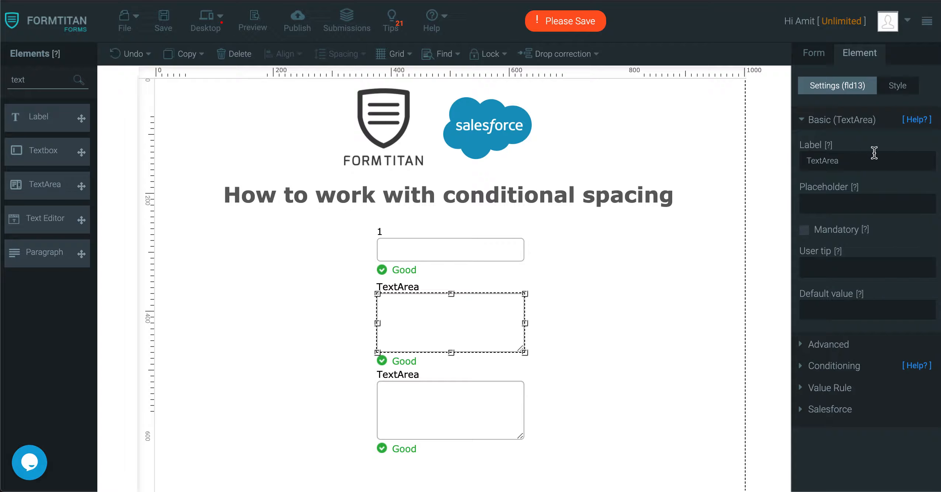
{"action": "left_click", "coordinate": [450, 410]}
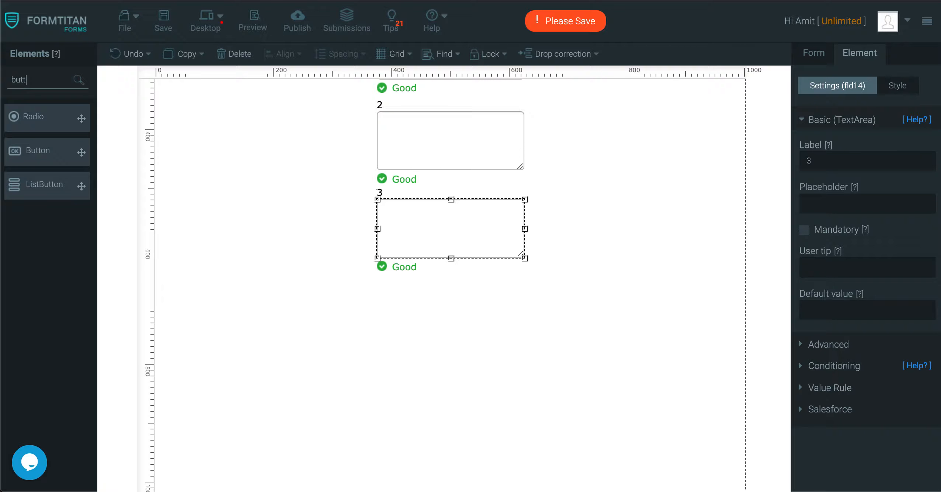
{"action": "mouse_move", "coordinate": [586, 246]}
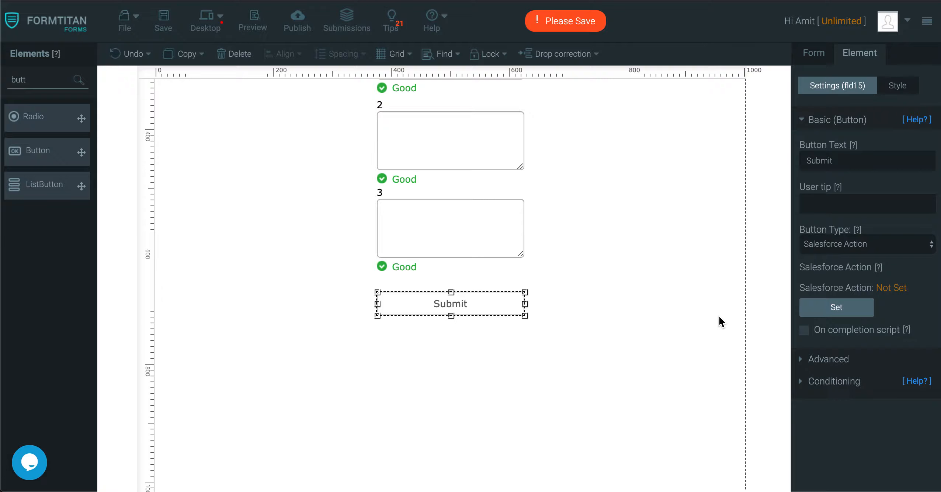
- Apply zero vertical spacing to all fields
{"action": "left_click", "coordinate": [813, 52]}
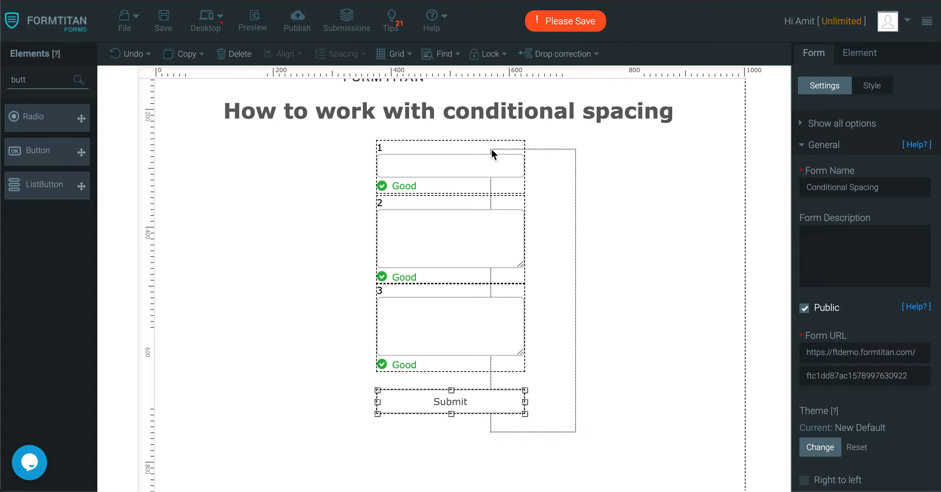
{"action": "left_click", "coordinate": [339, 53]}
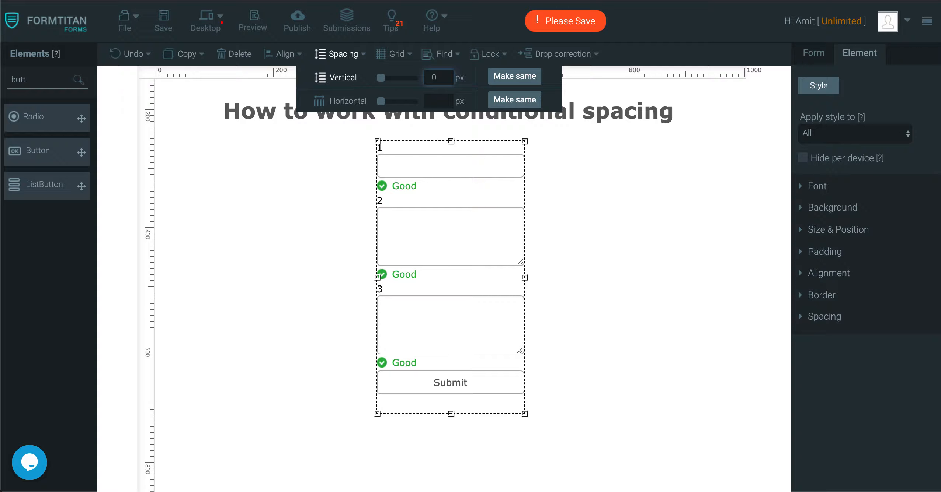
{"action": "left_click", "coordinate": [622, 278]}
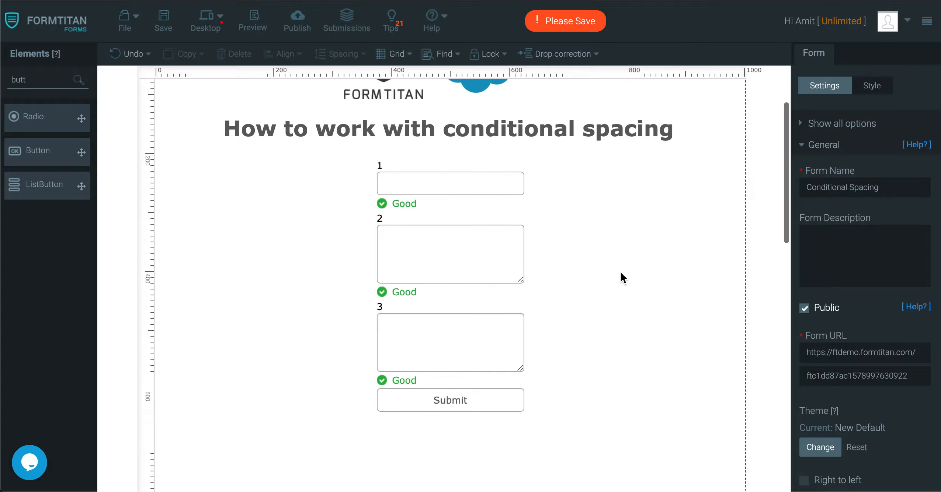
- Give field 1 a condition that shows fields 2 and 3, then preview the form
{"action": "left_click", "coordinate": [450, 184]}
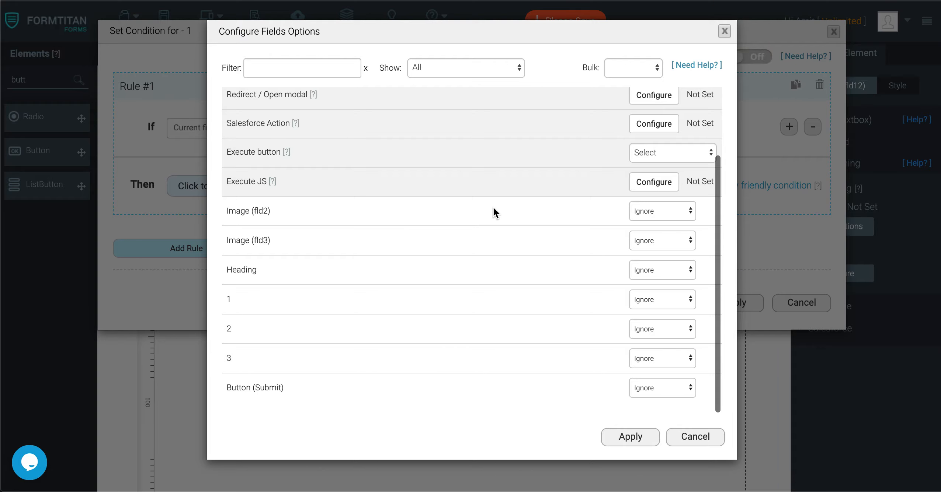
{"action": "left_click", "coordinate": [662, 329]}
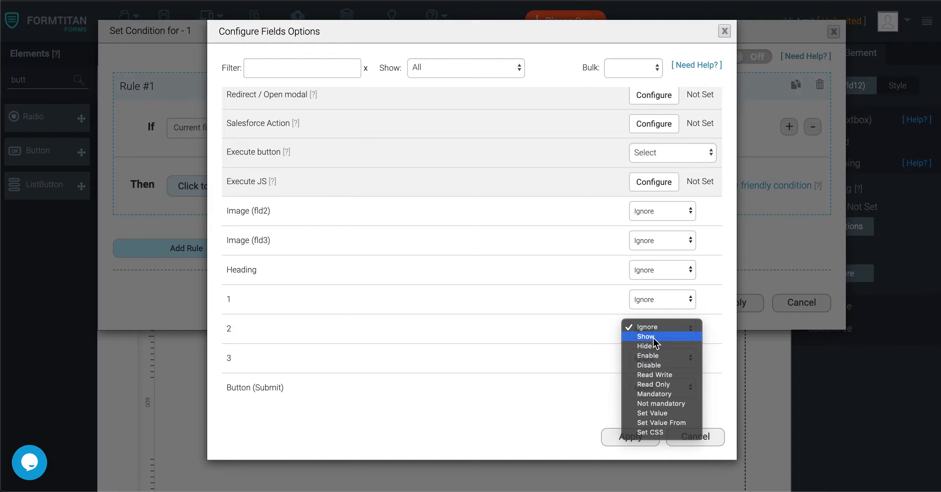
{"action": "left_click", "coordinate": [647, 337]}
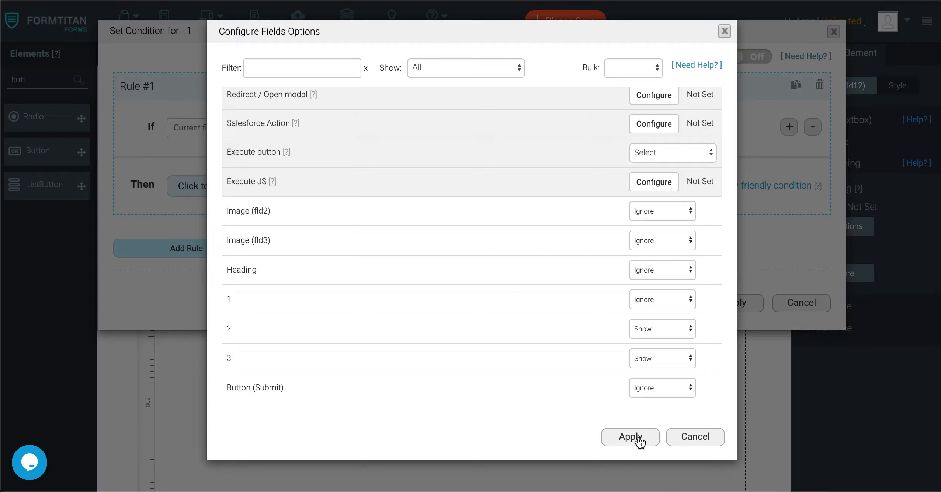
{"action": "left_click", "coordinate": [630, 437]}
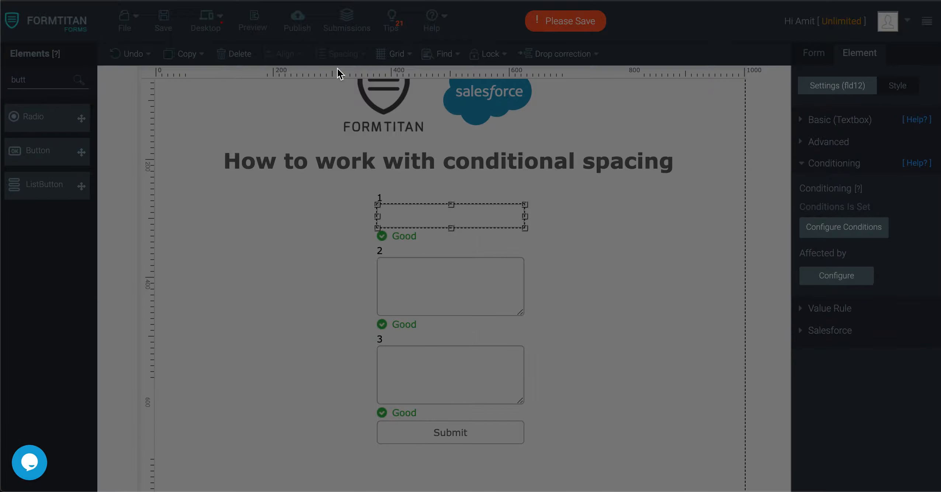
{"action": "left_click", "coordinate": [565, 21]}
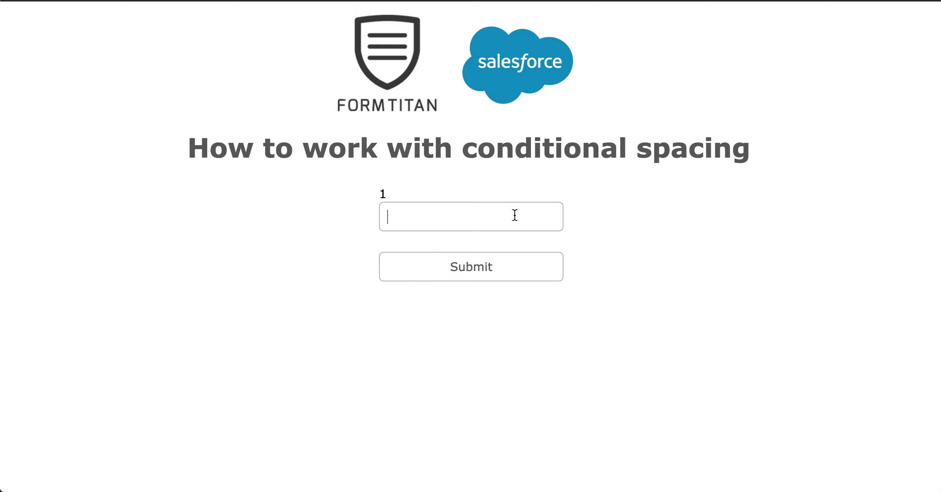
- Enter 121 in field 1 to reveal fields 2 and 3, then exit the preview
{"action": "type", "text": "121"}
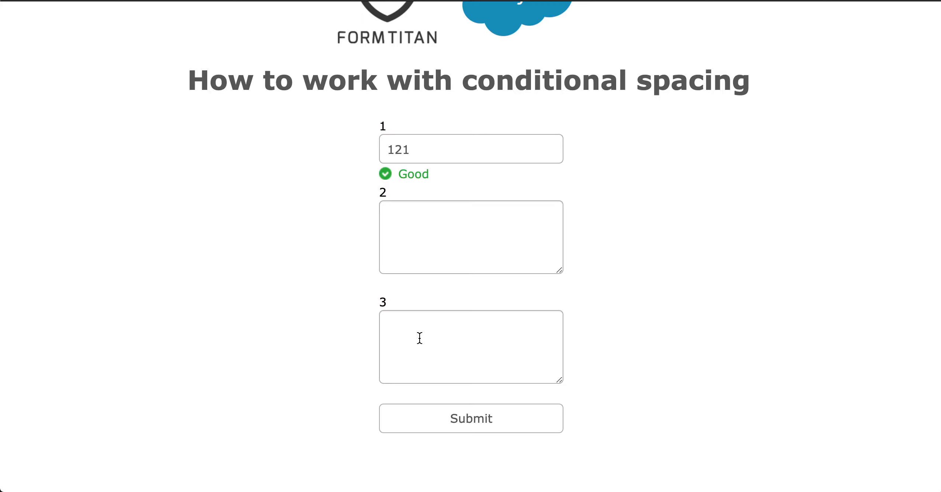
{"action": "mouse_move", "coordinate": [401, 273]}
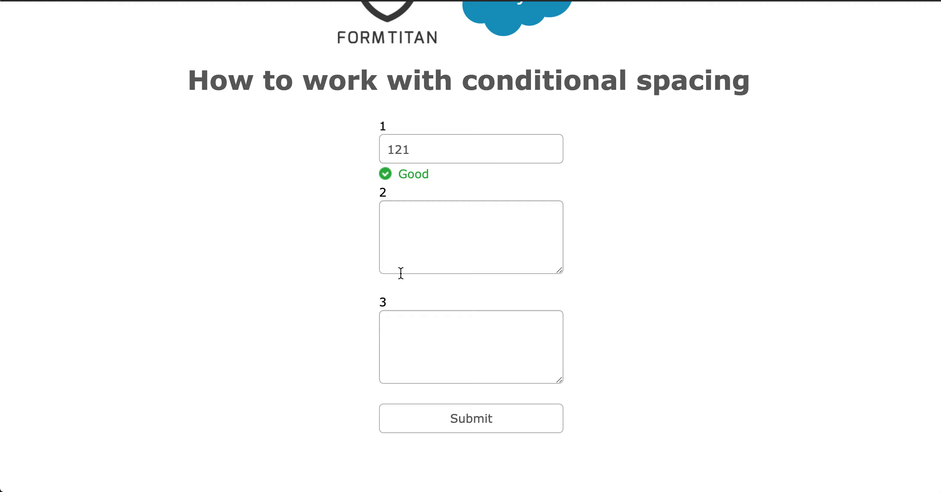
{"action": "mouse_move", "coordinate": [476, 265]}
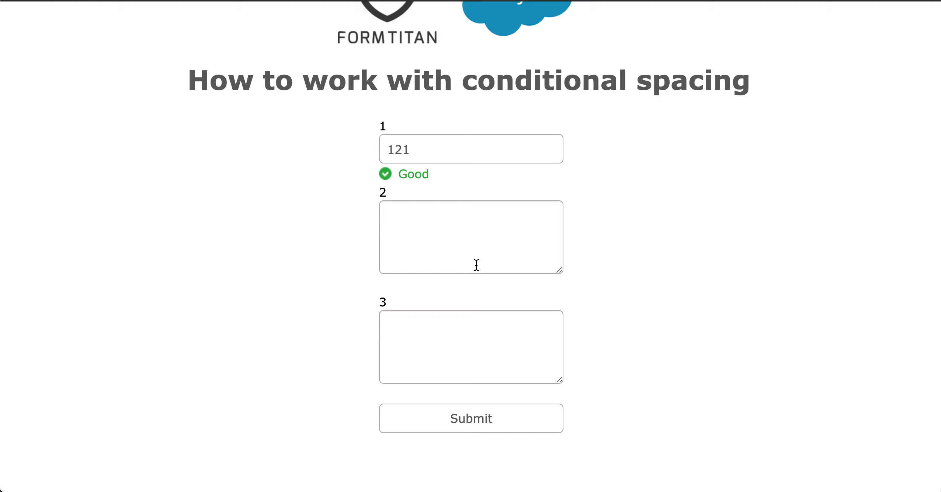
{"action": "left_click", "coordinate": [252, 20]}
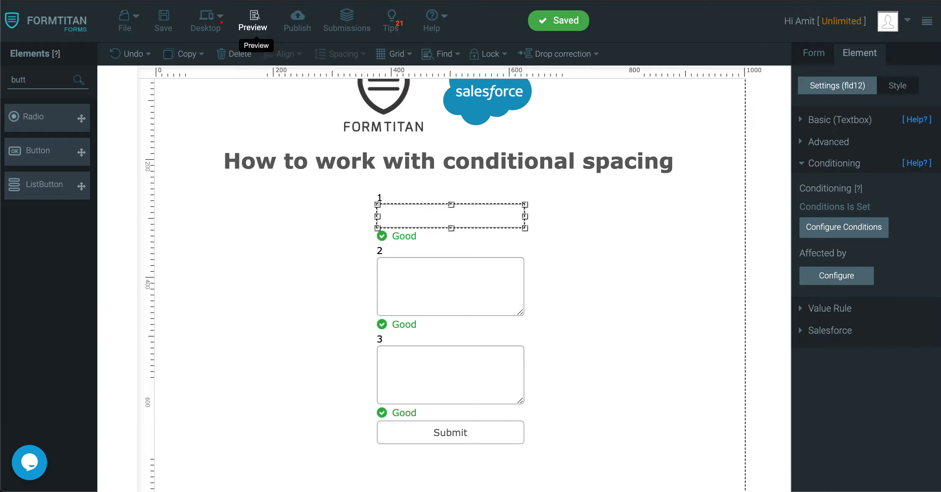
- Set field 2's Size & Position condition spacing to 50 px and save
{"action": "left_click", "coordinate": [450, 286]}
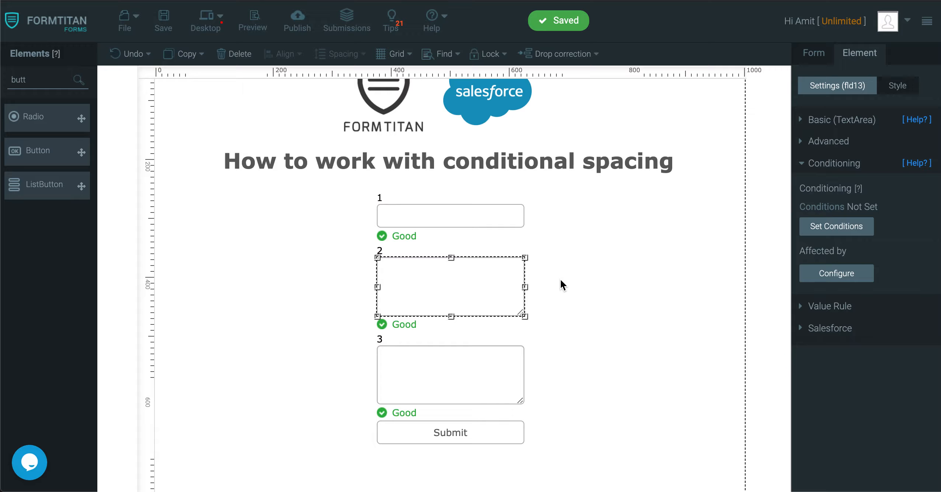
{"action": "left_click", "coordinate": [897, 85]}
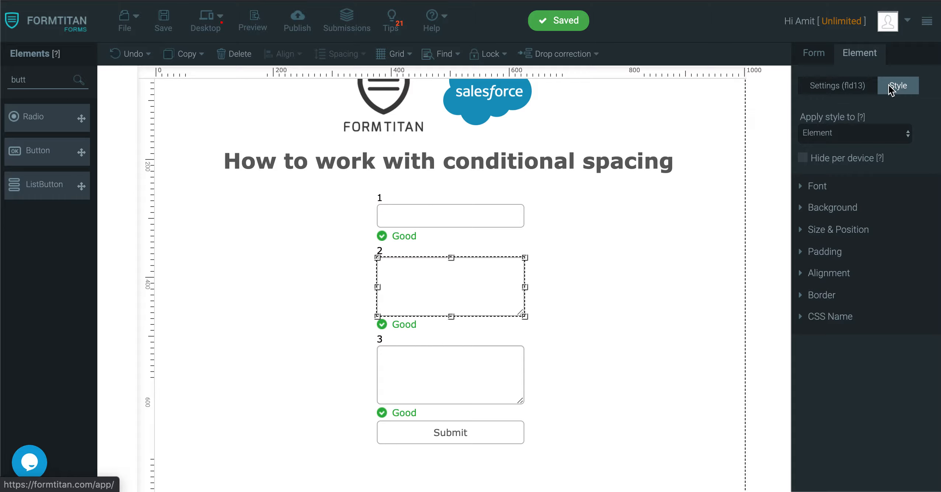
{"action": "left_click", "coordinate": [838, 230]}
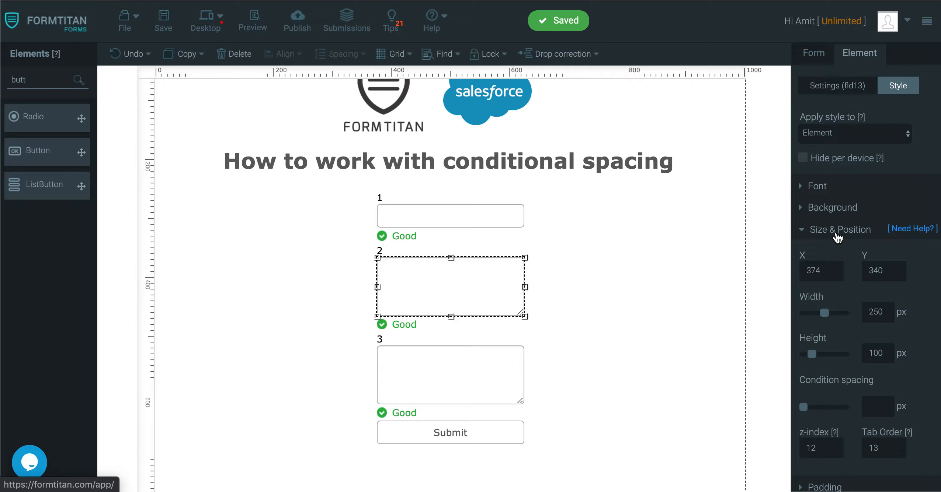
{"action": "mouse_move", "coordinate": [885, 412]}
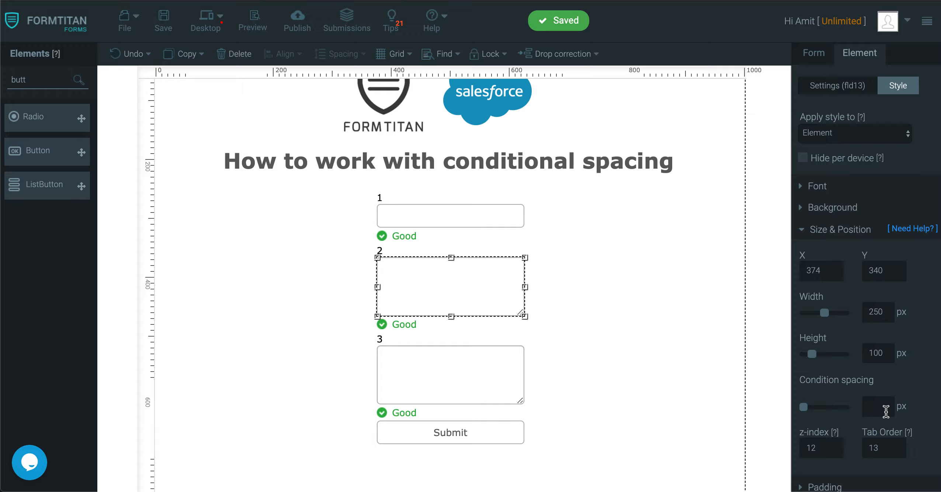
{"action": "type", "text": "50"}
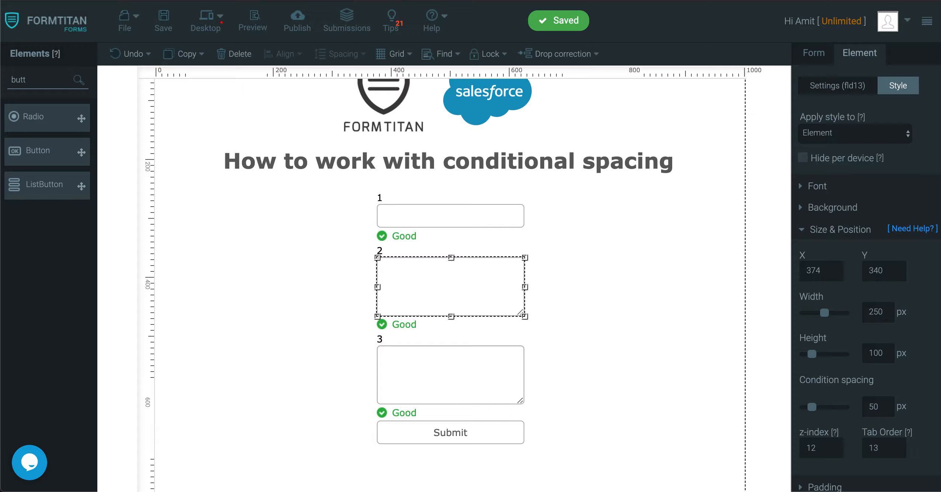
{"action": "mouse_move", "coordinate": [163, 15]}
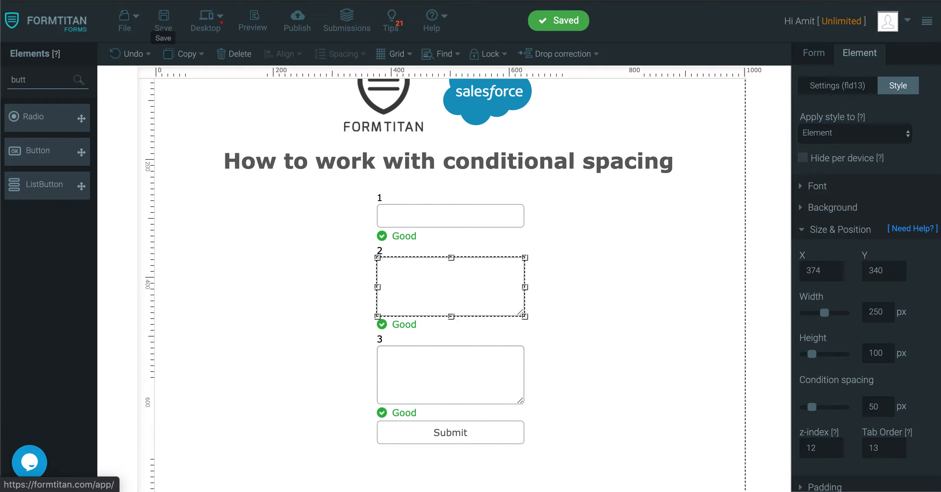
{"action": "left_click", "coordinate": [252, 22]}
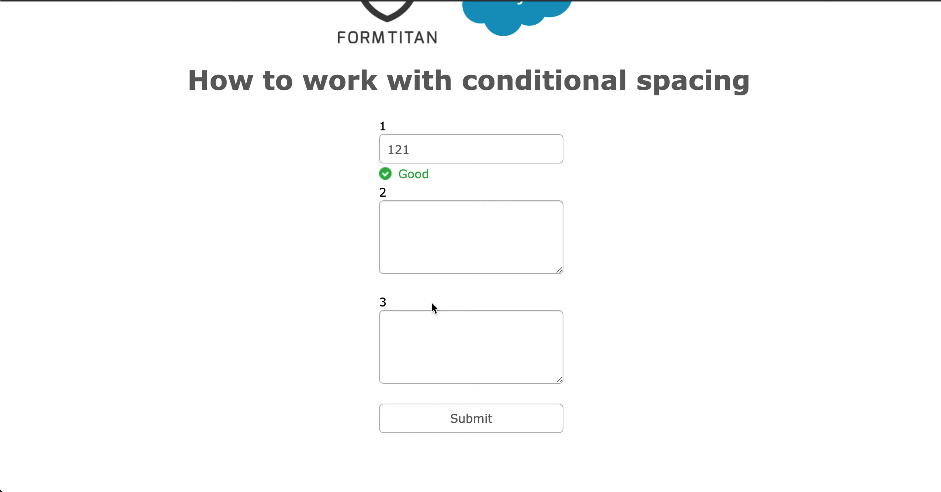
{"action": "mouse_move", "coordinate": [438, 39]}
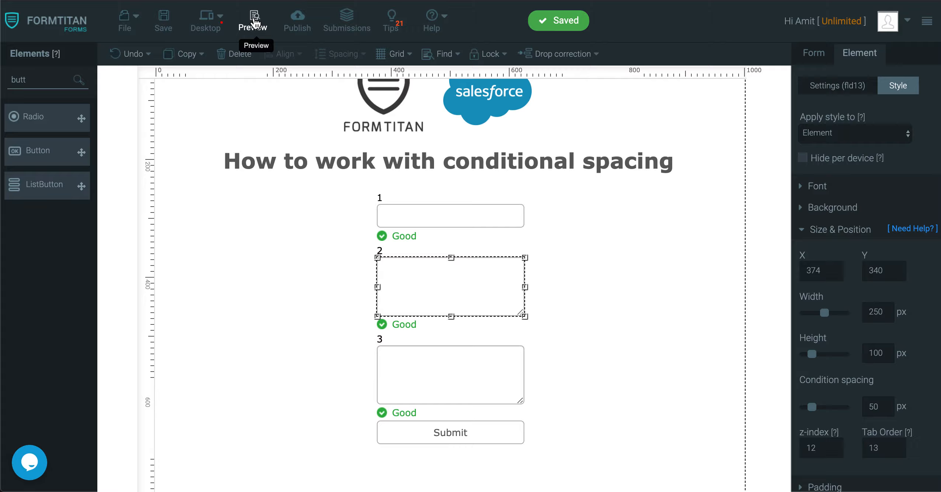
- Preview the form and scroll down to the wider gap above field 3
{"action": "left_click", "coordinate": [253, 20]}
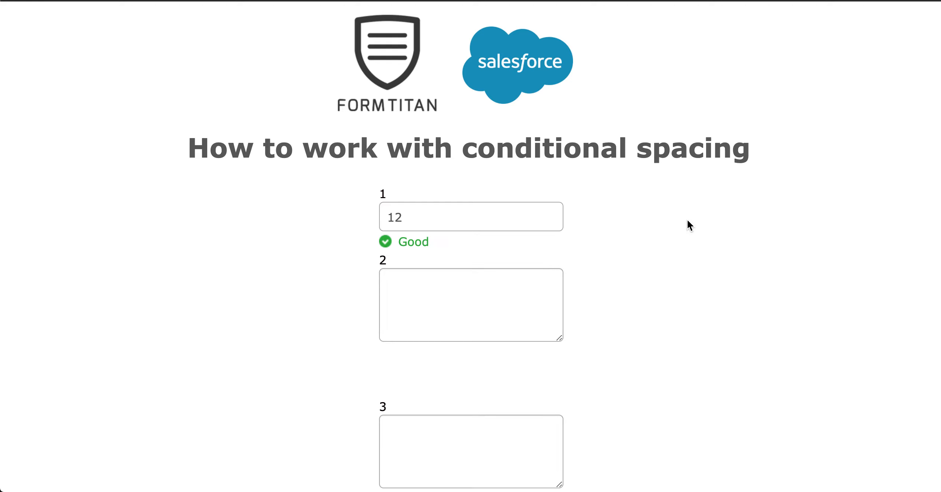
{"action": "scroll", "scroll_direction": "down", "scroll_amount": 3}
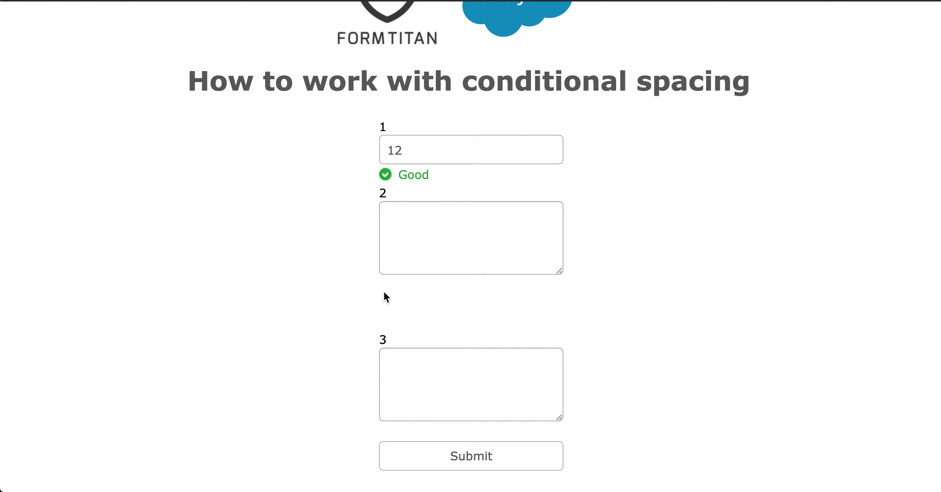
{"action": "mouse_move", "coordinate": [383, 334]}
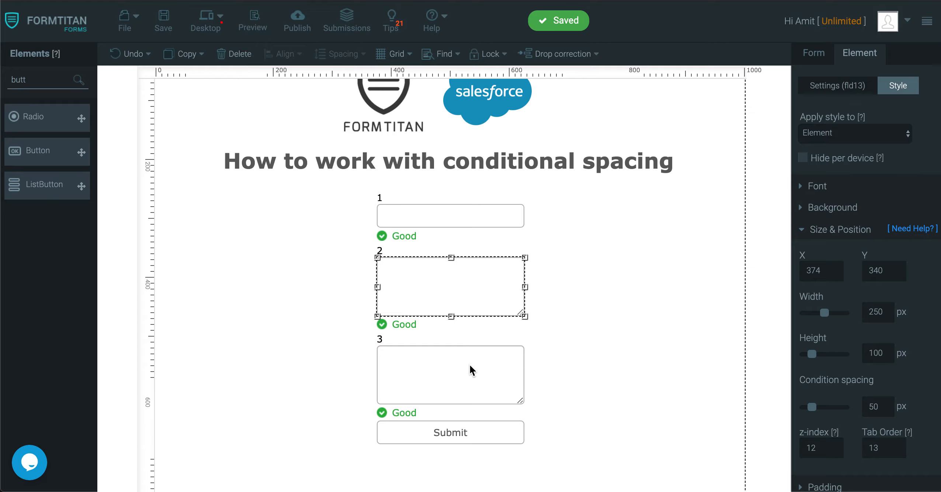
- Check field 3's condition spacing is 50 px, then save the form
{"action": "left_click", "coordinate": [450, 374]}
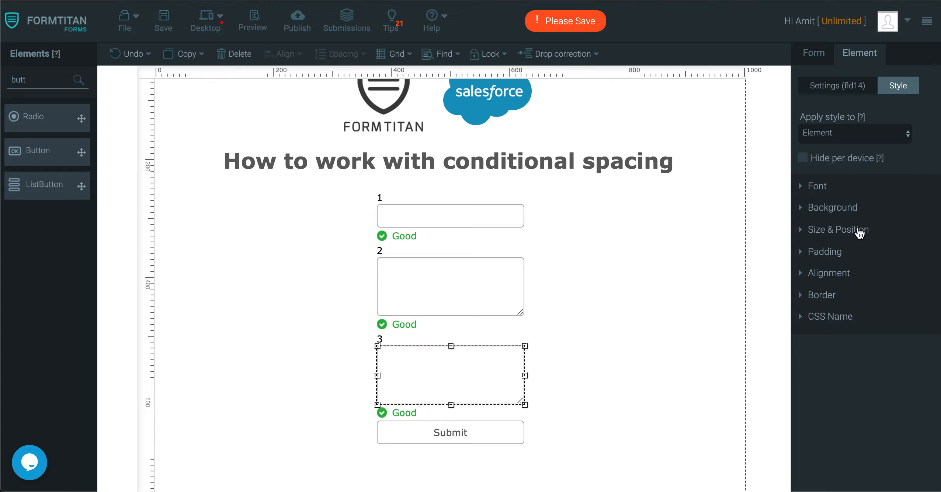
{"action": "left_click", "coordinate": [838, 230]}
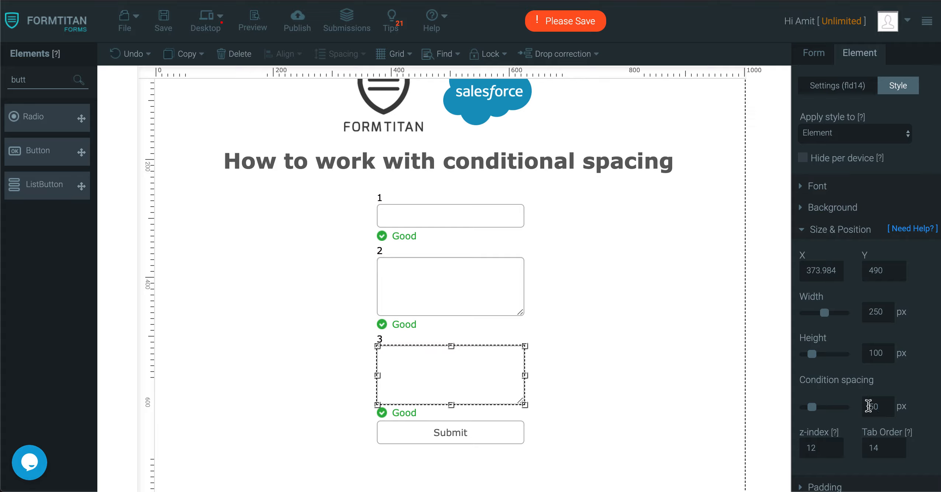
{"action": "left_click", "coordinate": [162, 16]}
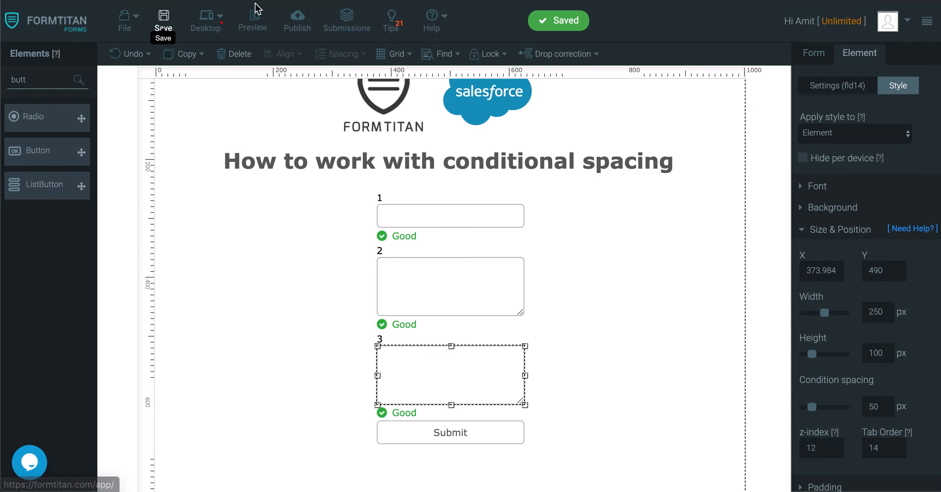
{"action": "left_click", "coordinate": [252, 20]}
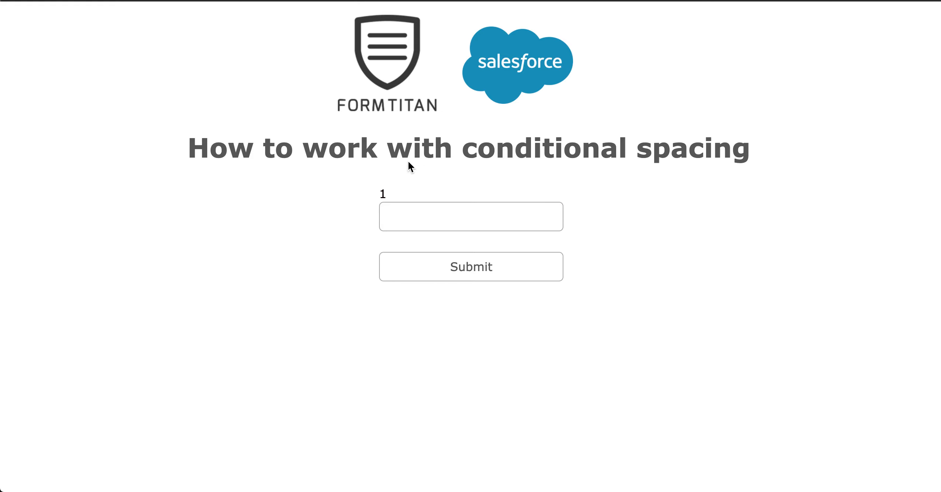
{"action": "type", "text": "12"}
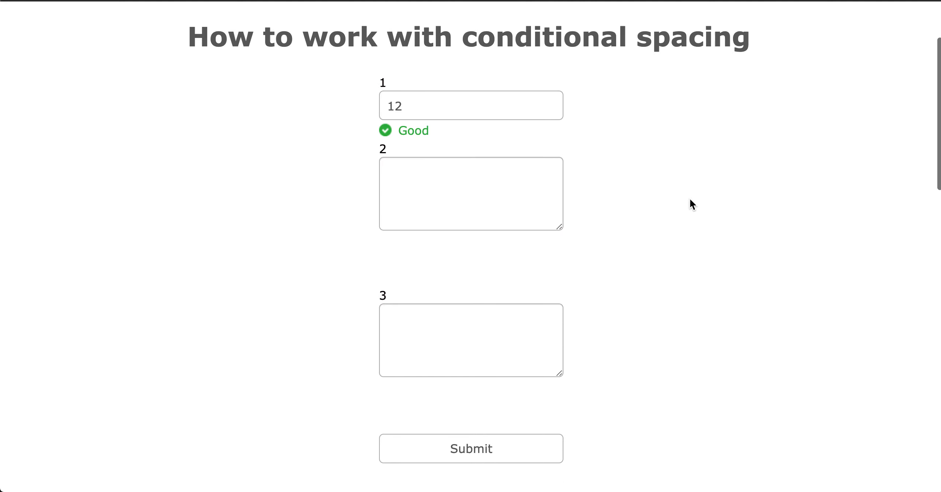
{"action": "scroll", "scroll_direction": "down", "scroll_amount": 3}
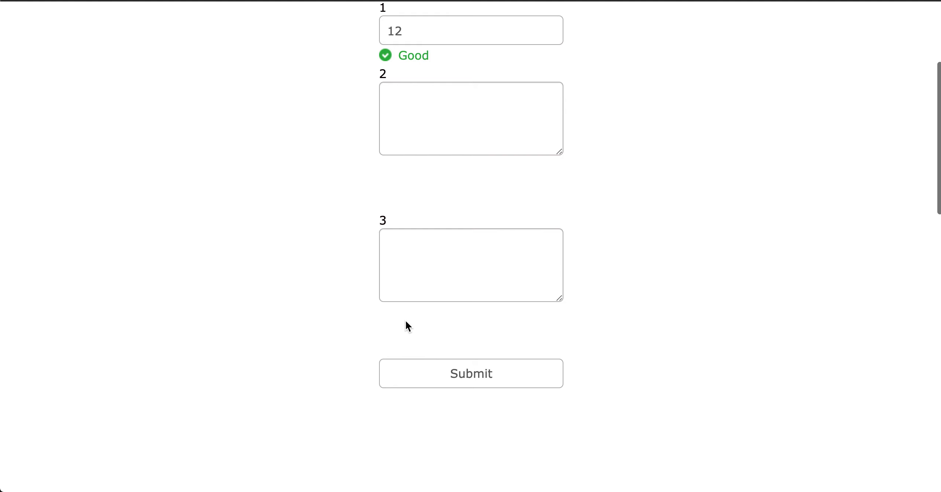
{"action": "scroll", "scroll_direction": "up", "scroll_amount": 3}
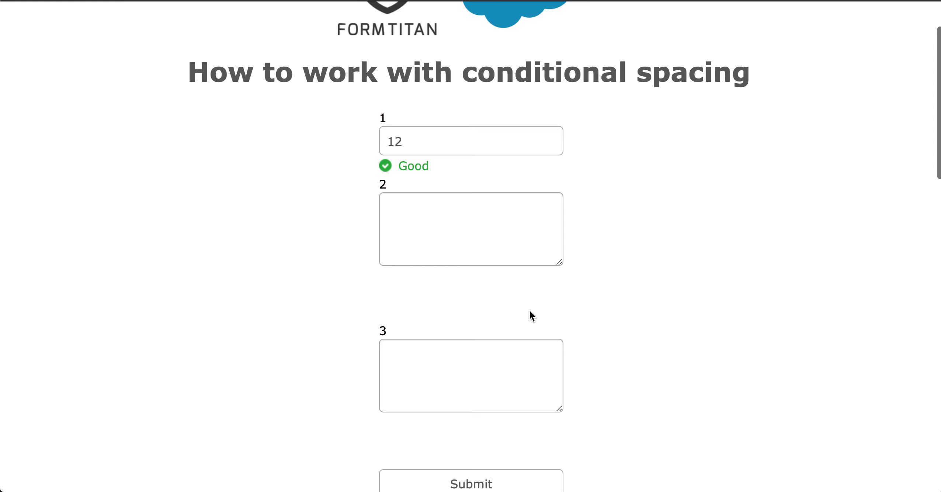
{"action": "scroll", "scroll_direction": "down", "scroll_amount": 3}
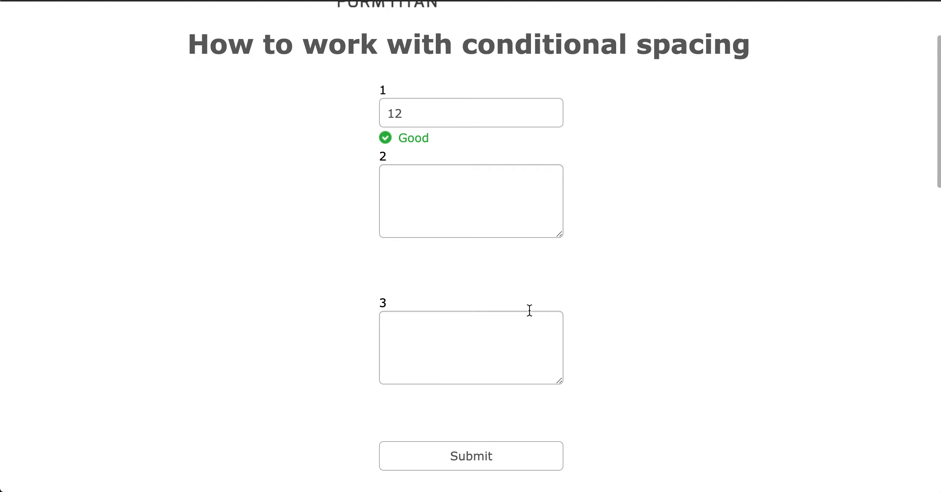
{"action": "mouse_move", "coordinate": [530, 261]}
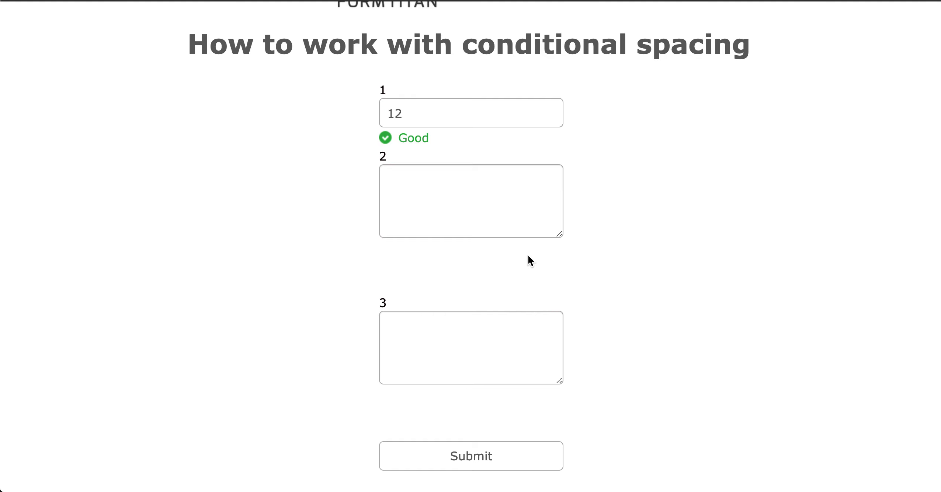
{"action": "mouse_move", "coordinate": [530, 261]}
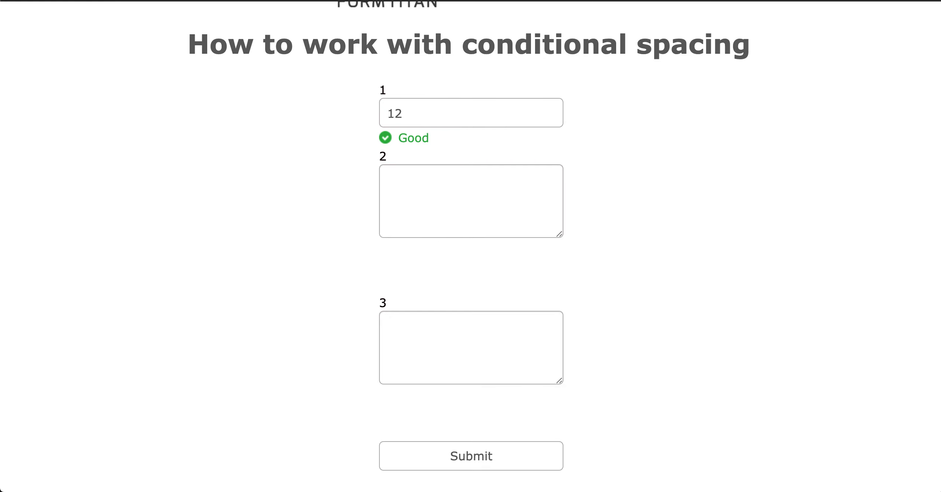
{"action": "left_click", "coordinate": [252, 20]}
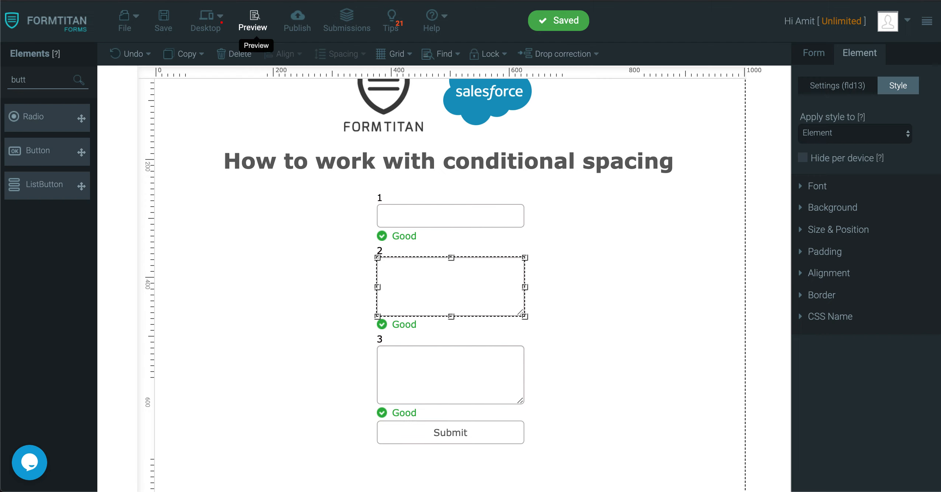
{"action": "mouse_move", "coordinate": [643, 260]}
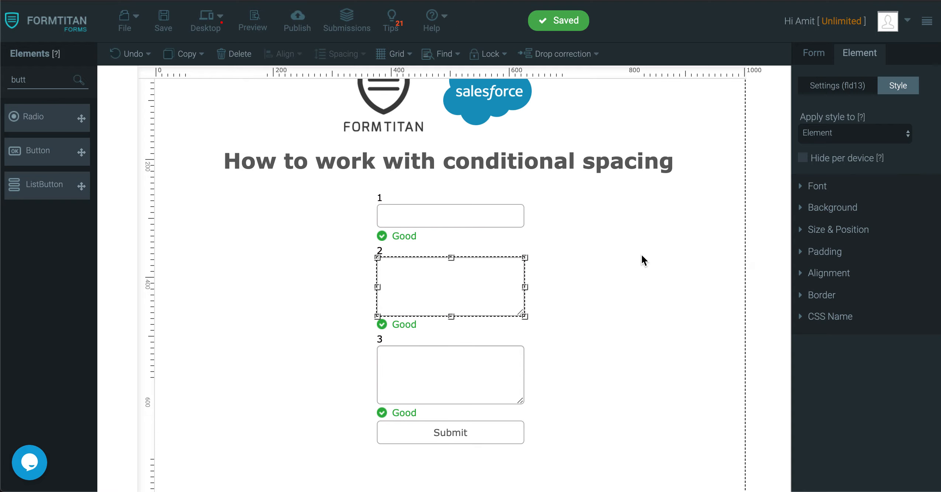
- Reset condition spacing to 0 px on fields 2 and 3, then preview
{"action": "left_click", "coordinate": [838, 229]}
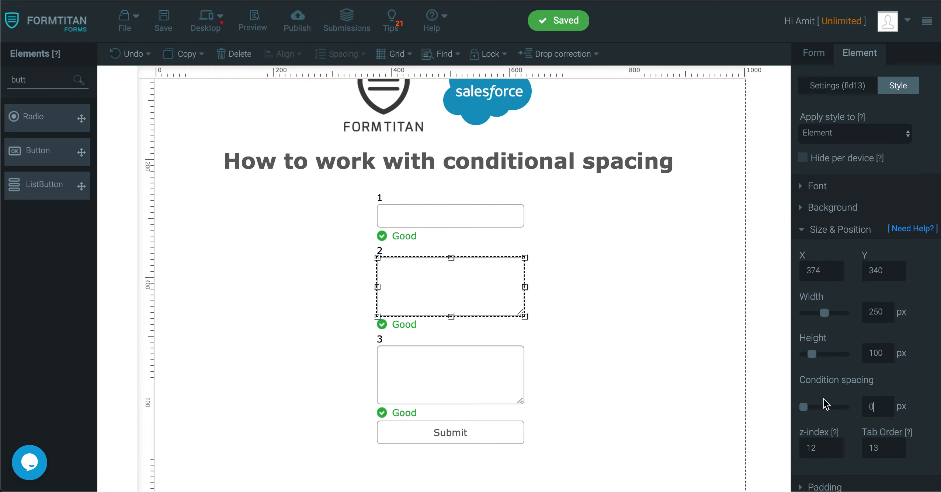
{"action": "left_click", "coordinate": [450, 375]}
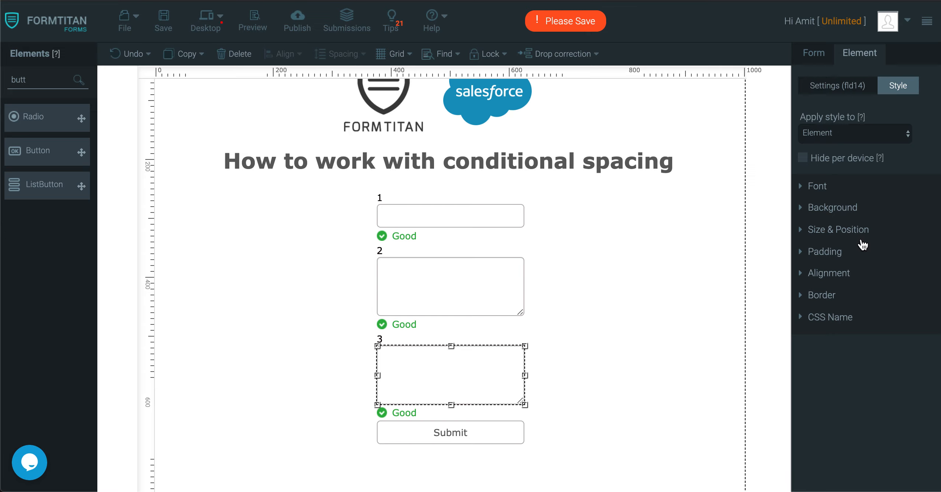
{"action": "left_click", "coordinate": [838, 230]}
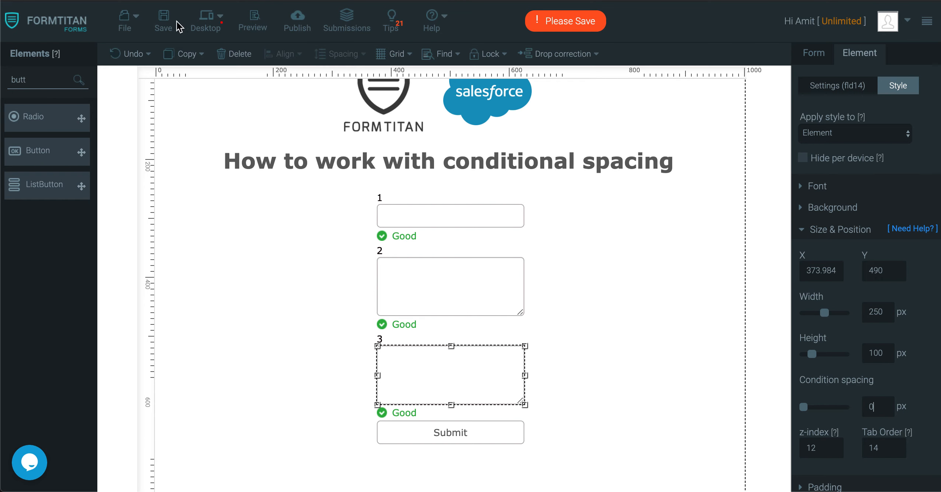
{"action": "left_click", "coordinate": [253, 20]}
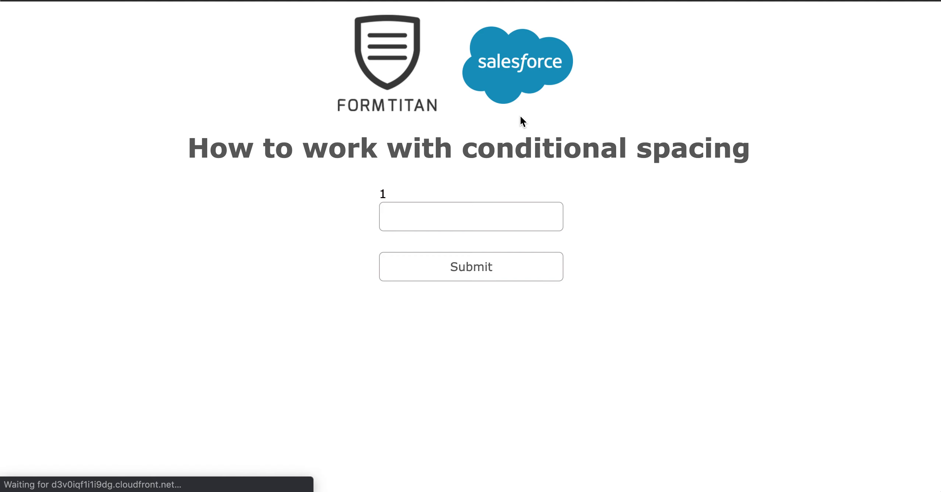
- Type 32 into field 1 to show fields 2 and 3 stacked closely
{"action": "type", "text": "32"}
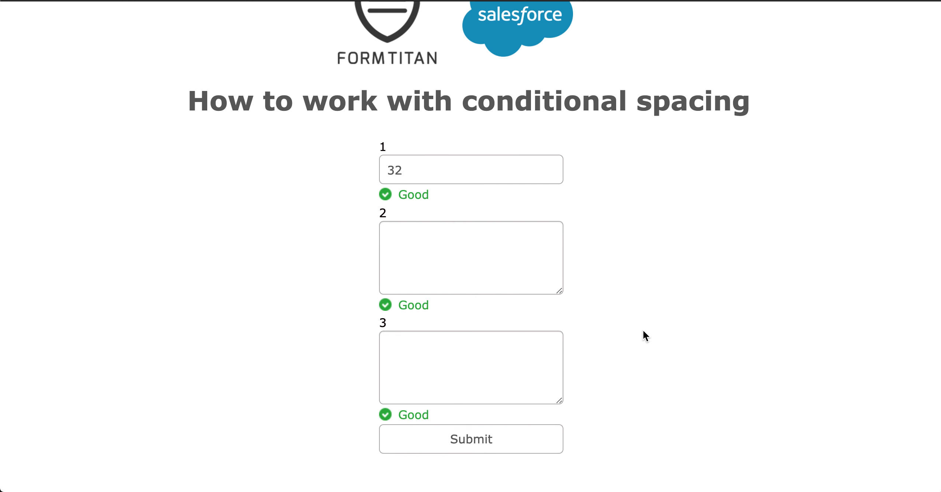
{"action": "mouse_move", "coordinate": [470, 157]}
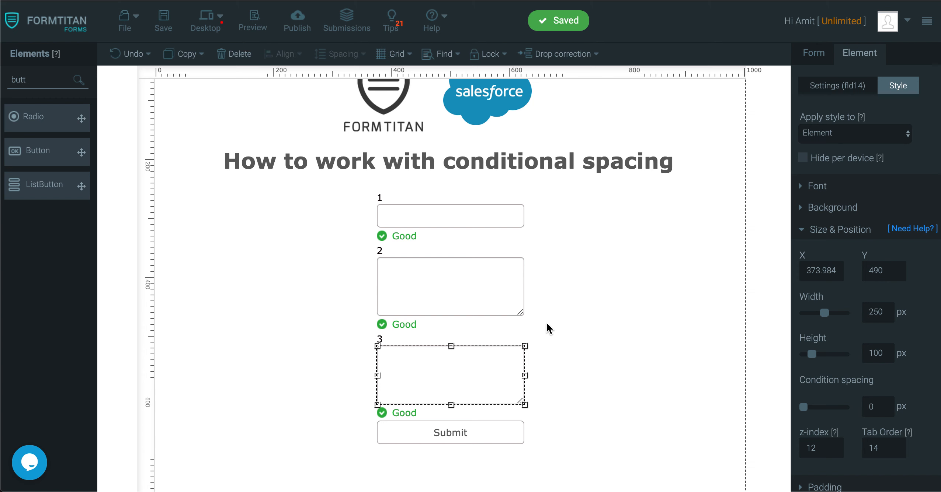
{"action": "left_click", "coordinate": [450, 216]}
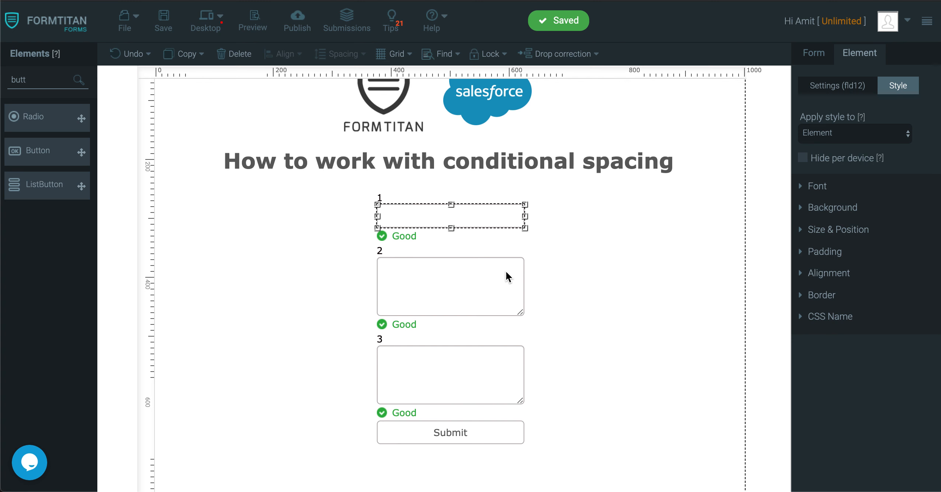
{"action": "left_click", "coordinate": [450, 374]}
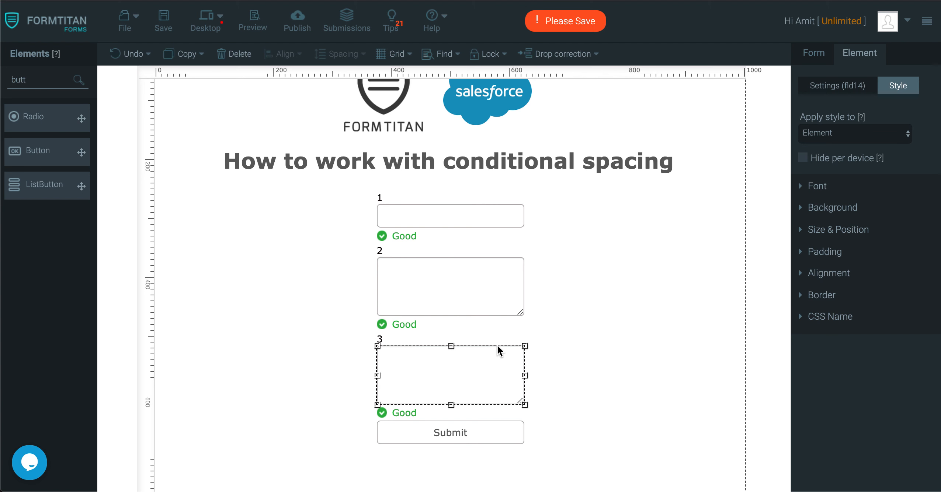
{"action": "mouse_move", "coordinate": [592, 314]}
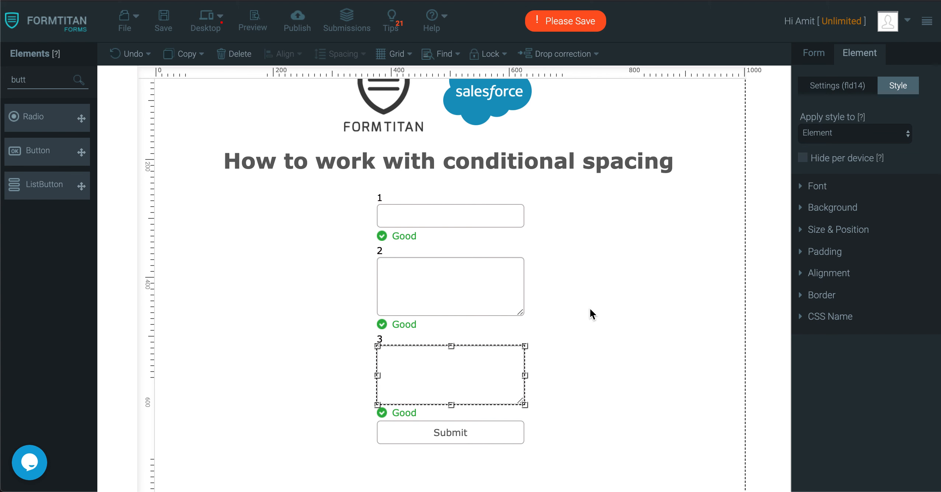
{"action": "left_click", "coordinate": [450, 286]}
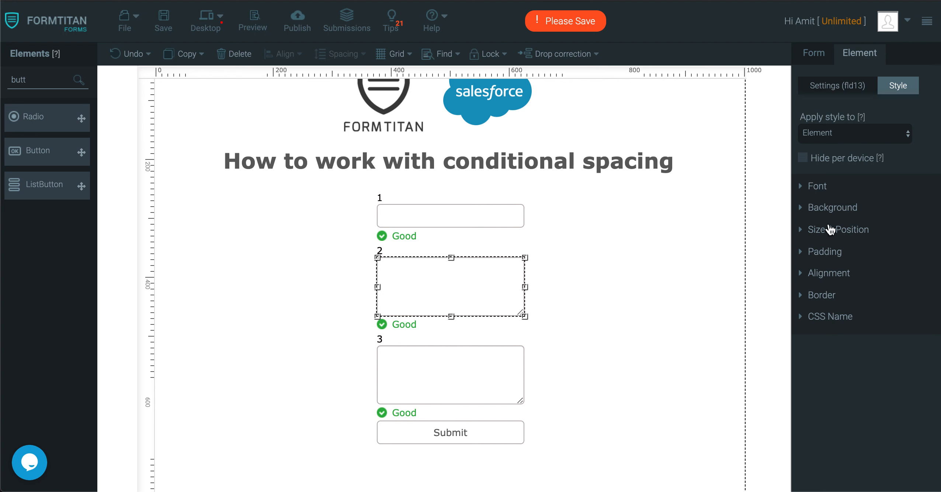
{"action": "left_click", "coordinate": [838, 230]}
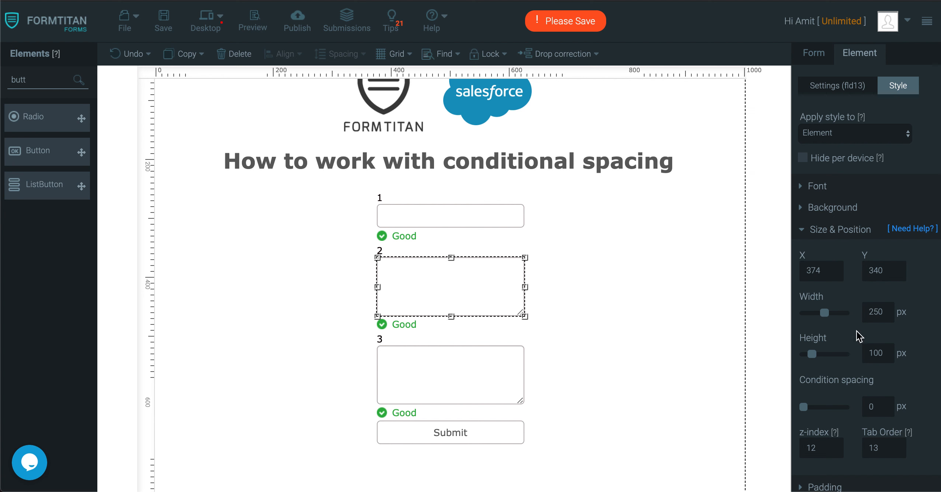
{"action": "mouse_move", "coordinate": [876, 409]}
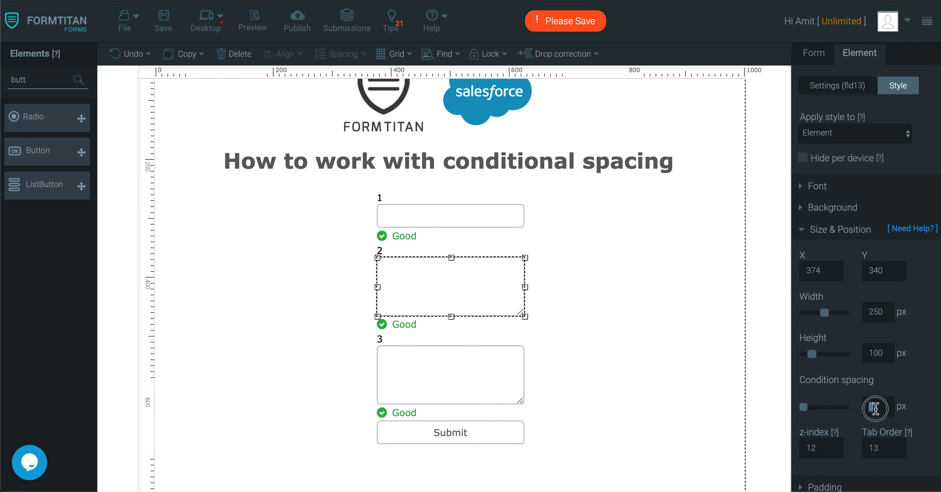